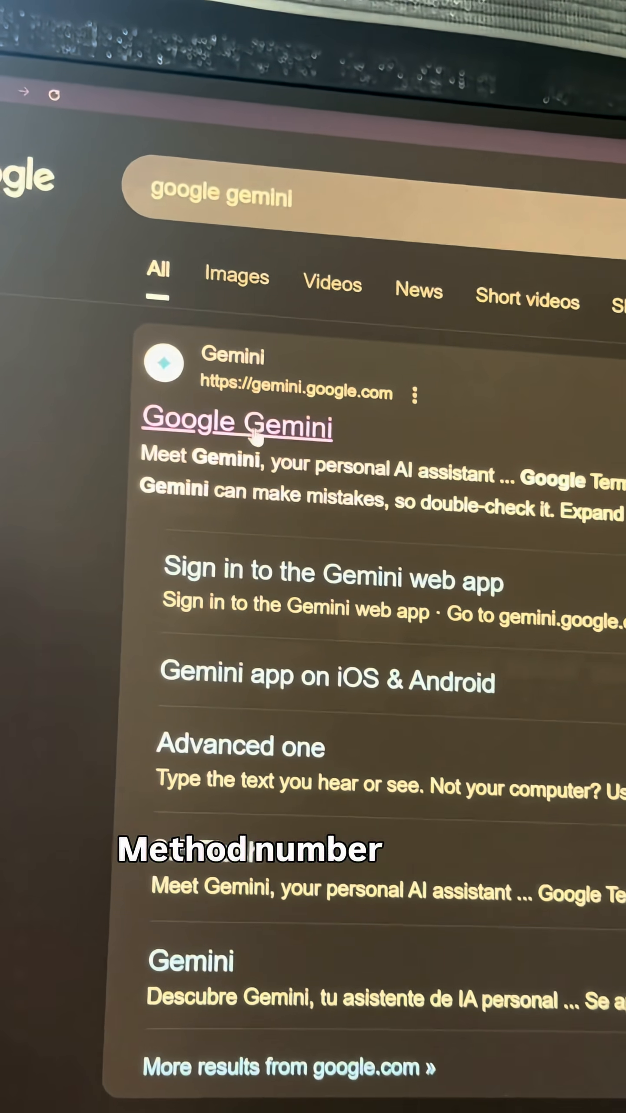
# Step: Return to the Google home page with the address bar ready for a URL
pyautogui.click(237, 426)
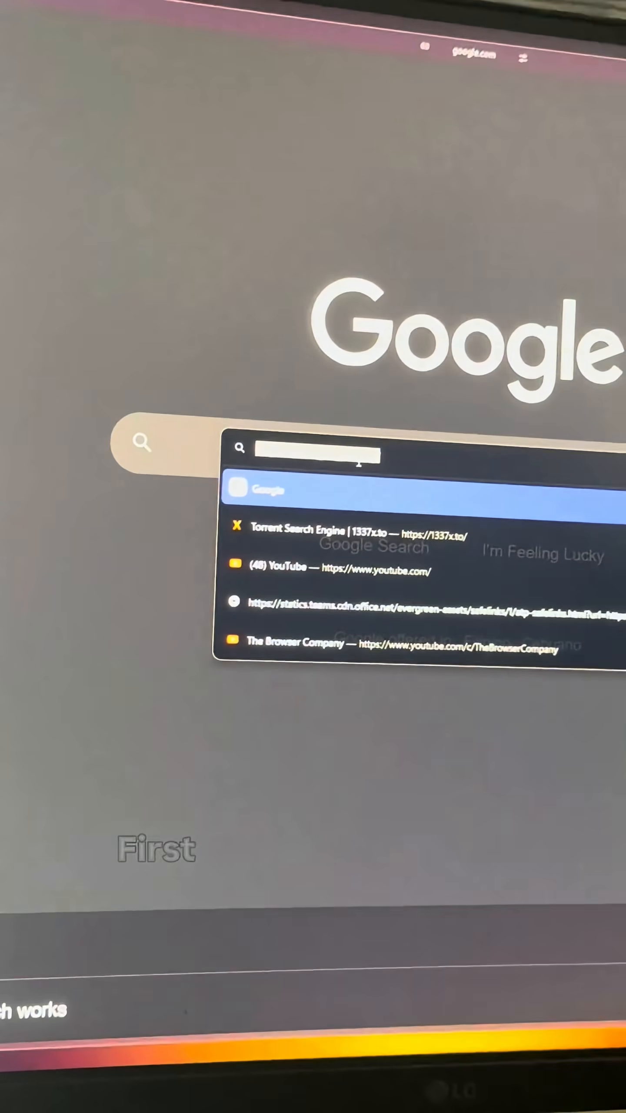
# Step: Go to aistudio.google.com/app/apikey to reach the Gemini API key page
pyautogui.write('aistudio.google.com/app/apikey')
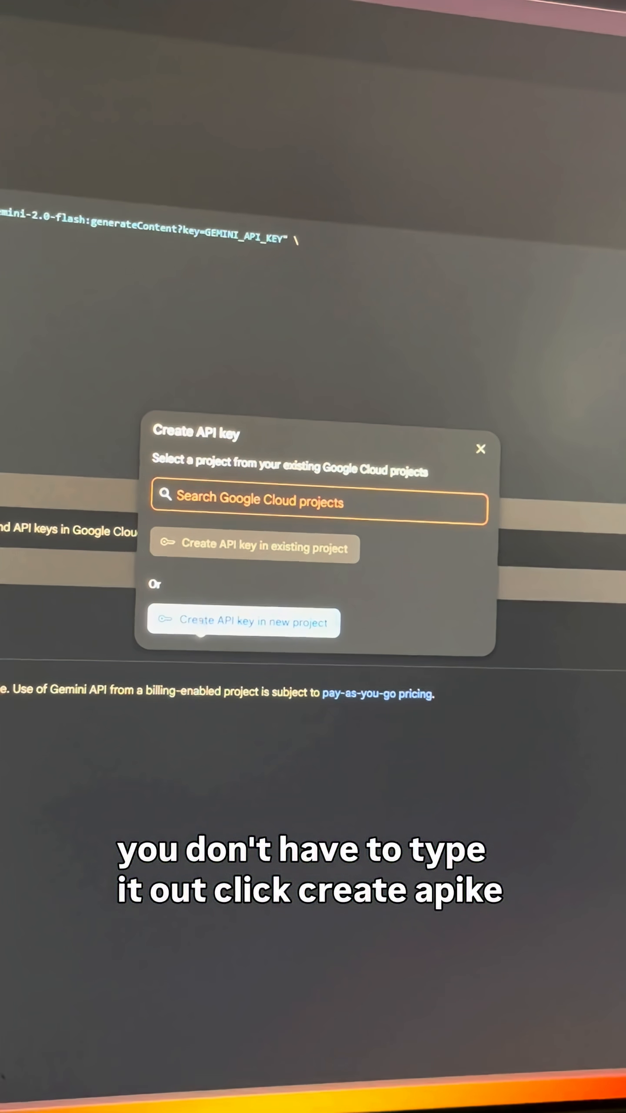
# Step: Create the API key in a new project and view the Gemini 2.0 Flash free-tier pricing table
pyautogui.click(244, 621)
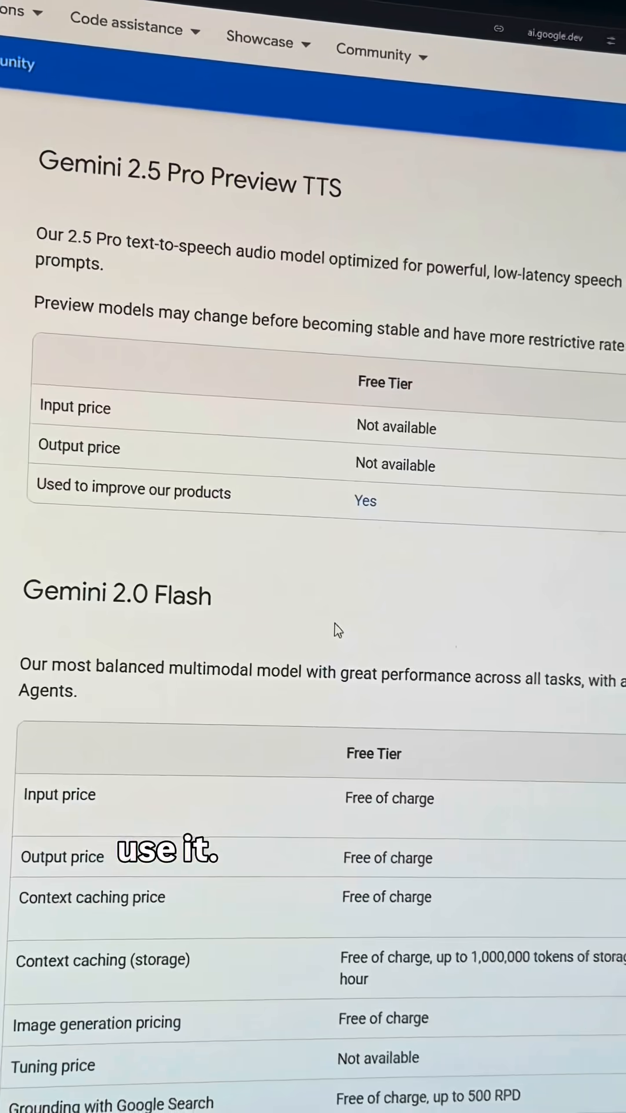
pyautogui.scroll(-3)
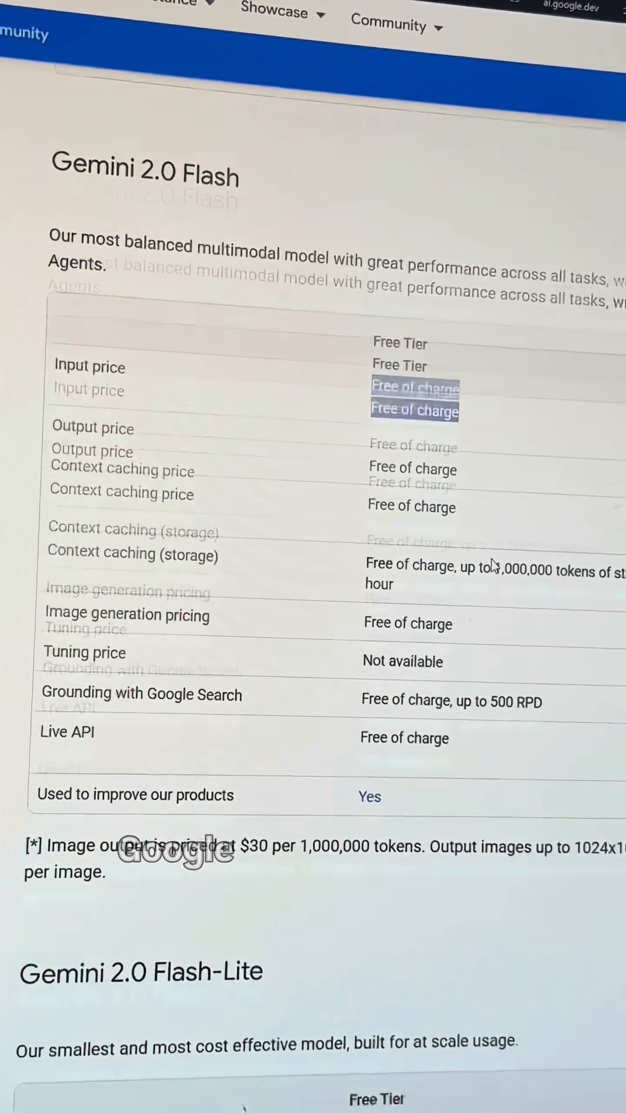